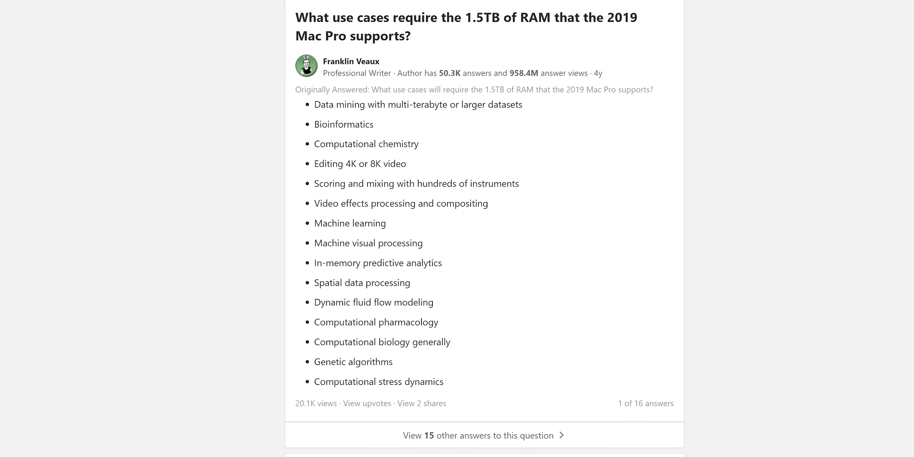
Scroll through the current page and follow a link toward the Avid Pro Tools content.
{"action": "scroll", "scroll_direction": "down", "scroll_amount": 3}
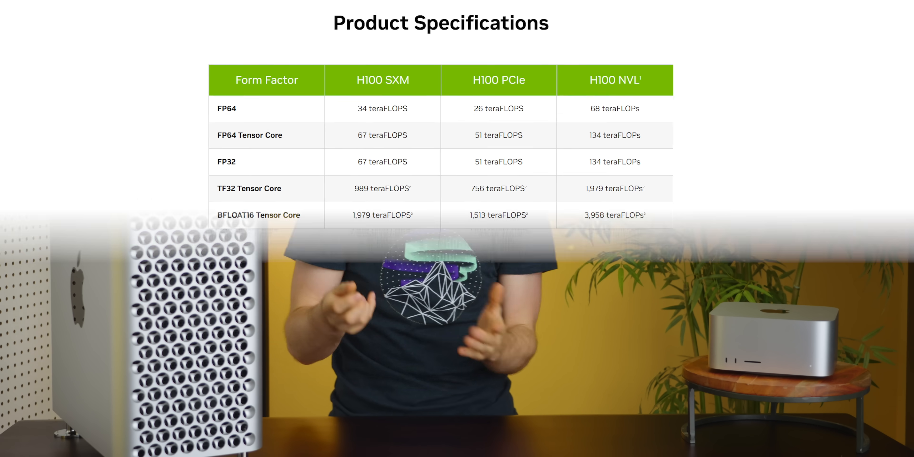
{"action": "scroll", "scroll_direction": "down", "scroll_amount": 3}
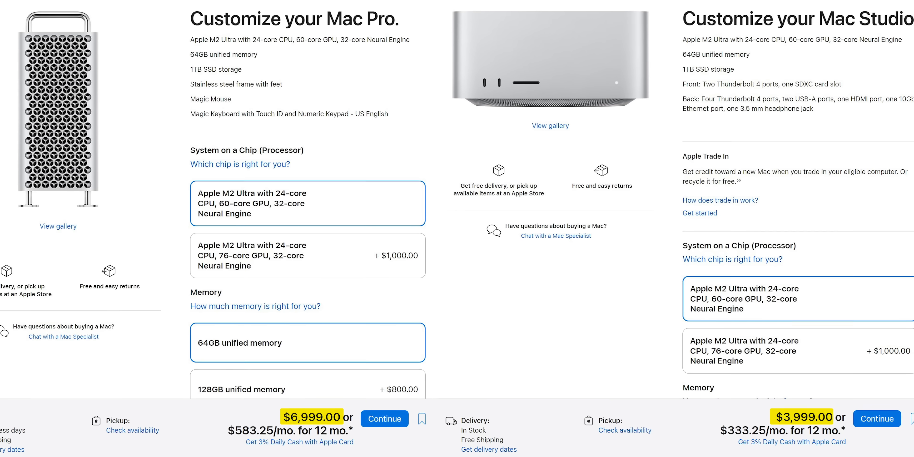
{"action": "scroll", "scroll_direction": "down", "scroll_amount": 3}
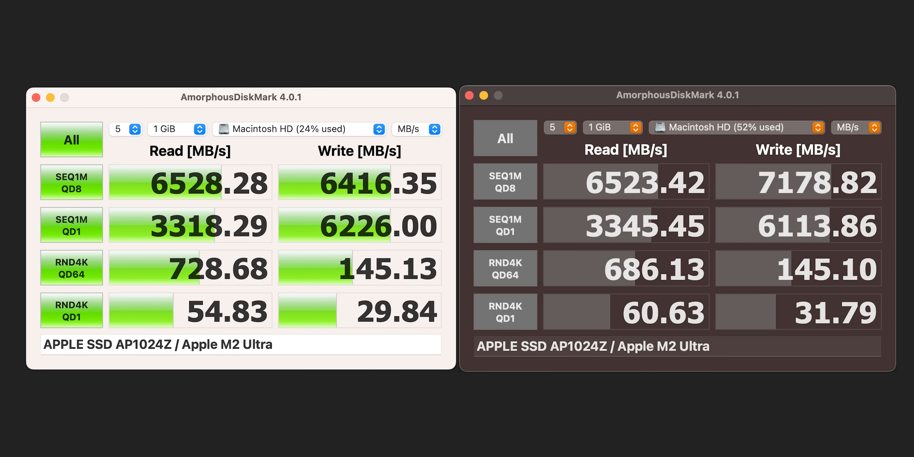
{"action": "left_click", "coordinate": [71, 226]}
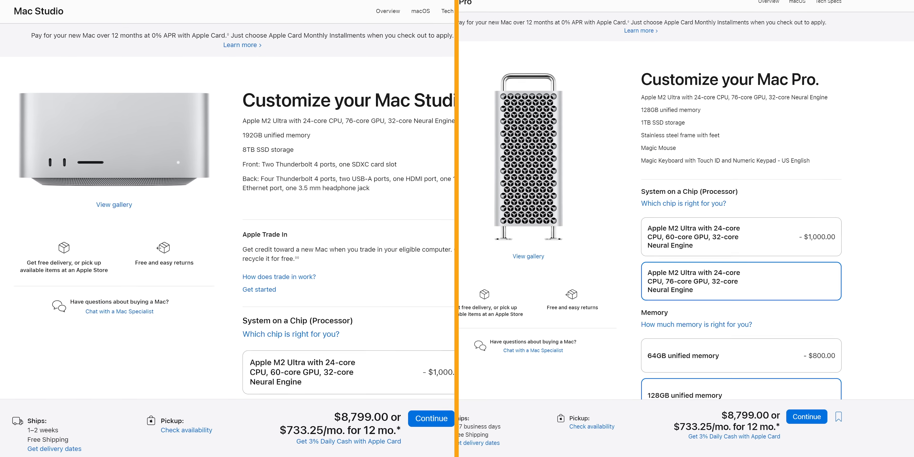
{"action": "scroll", "scroll_direction": "down", "scroll_amount": 3}
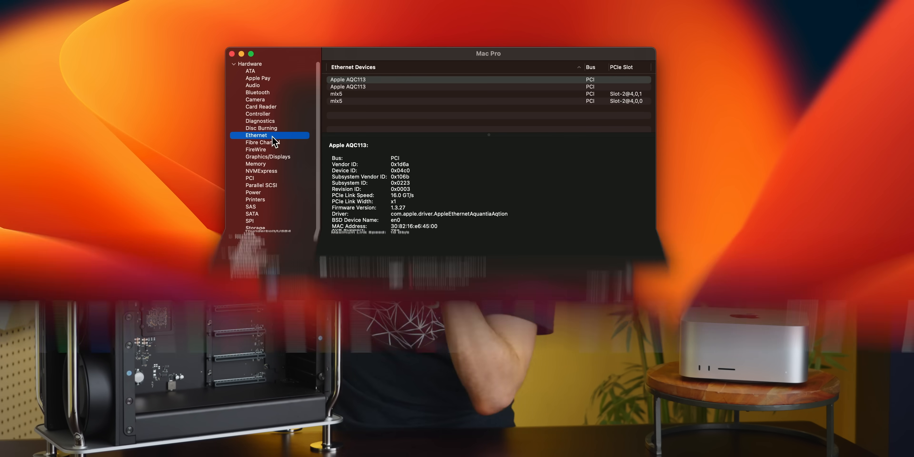
Reach the Pro Tools | HDX Systems page and scroll to its 'Power to push limits' overview.
{"action": "left_click", "coordinate": [346, 101]}
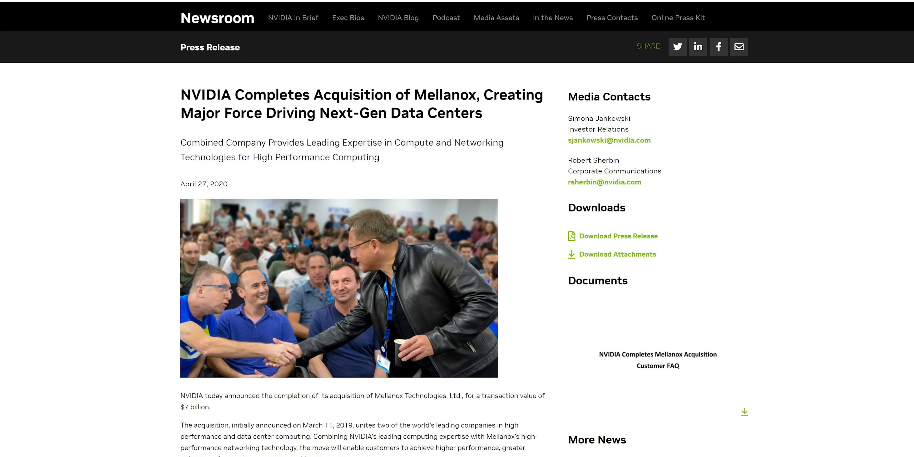
{"action": "scroll", "scroll_direction": "down", "scroll_amount": 3}
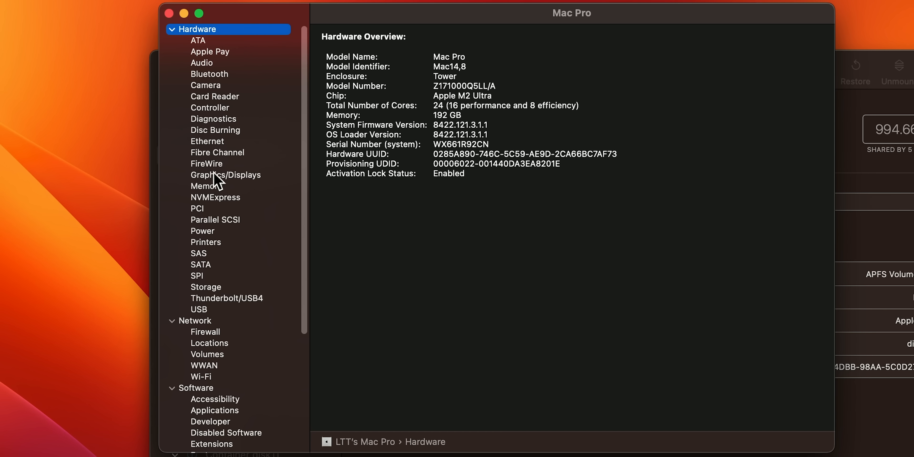
{"action": "left_click", "coordinate": [215, 197]}
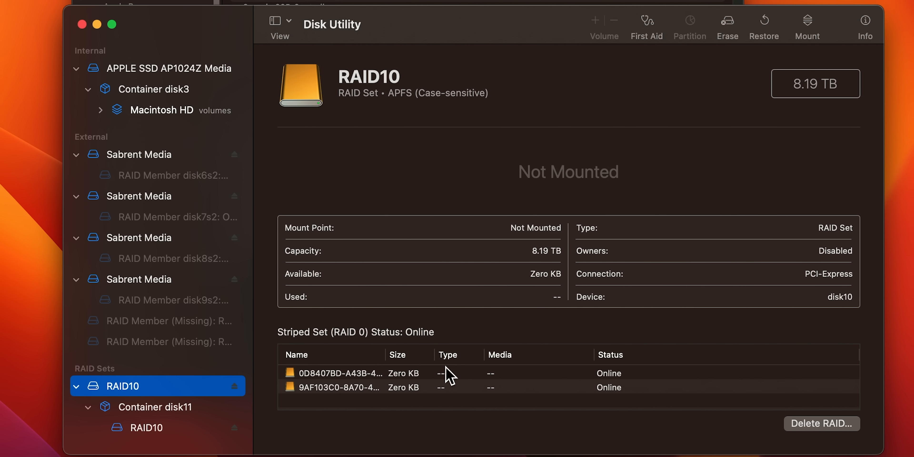
{"action": "mouse_move", "coordinate": [503, 292]}
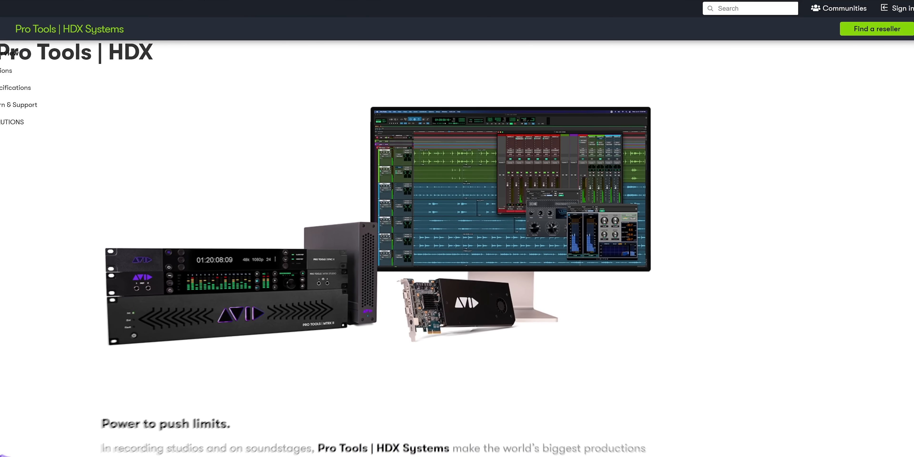
{"action": "scroll", "scroll_direction": "down", "scroll_amount": 3}
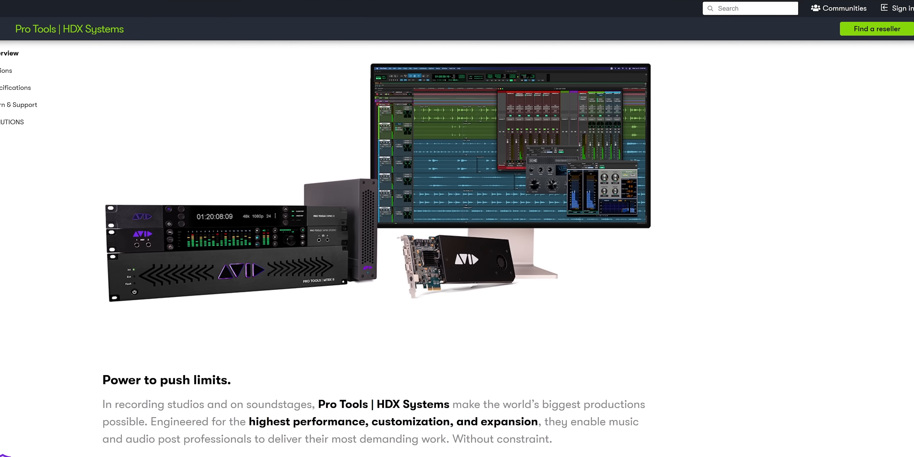
{"action": "scroll", "scroll_direction": "down", "scroll_amount": 3}
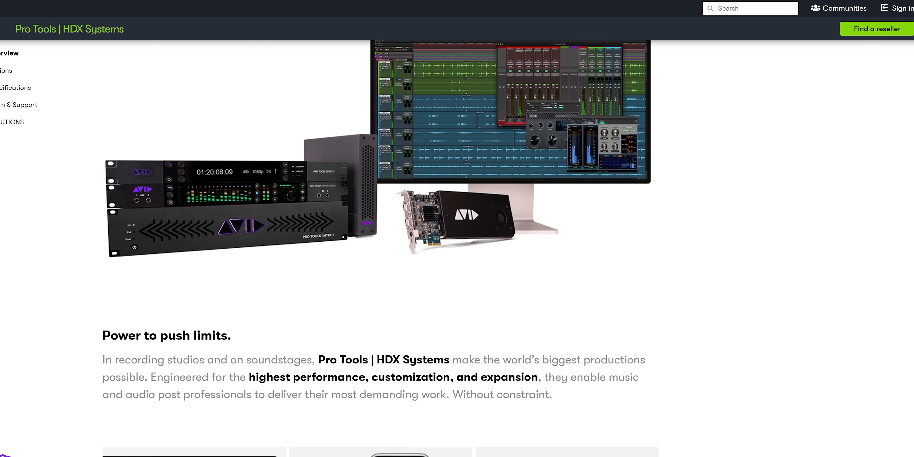